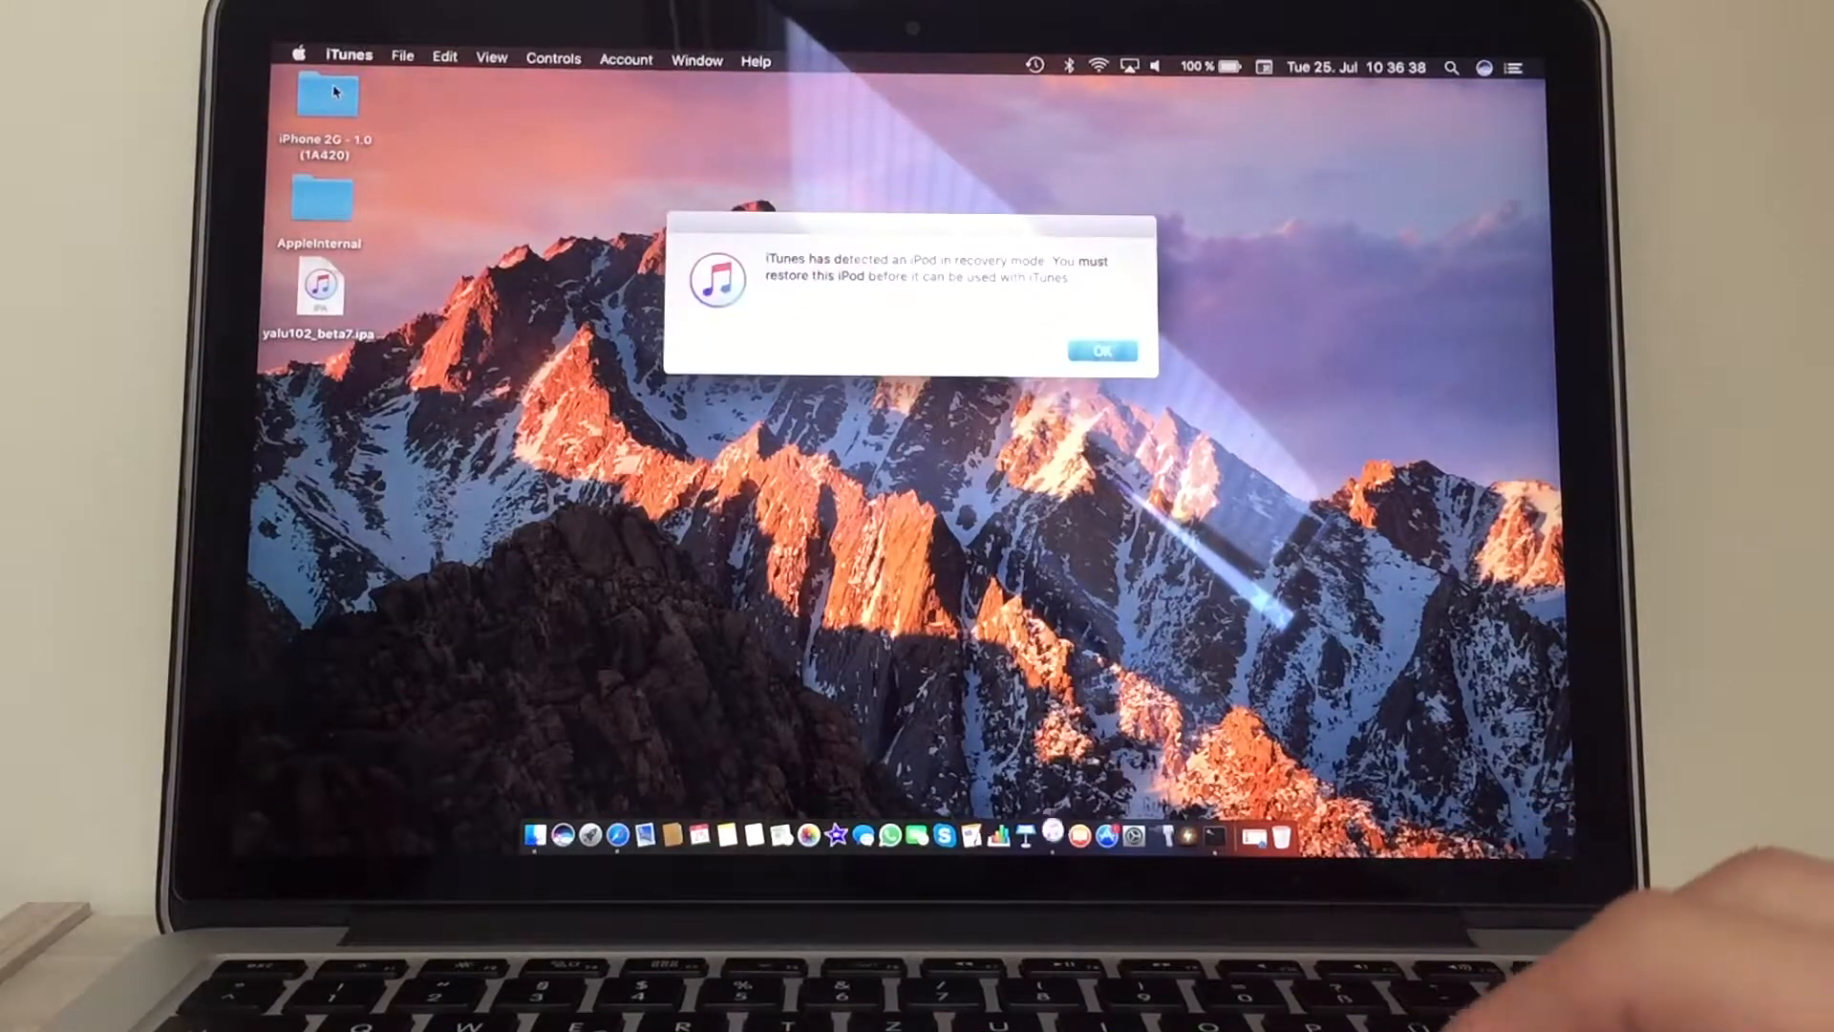
Acknowledge the iTunes recovery-mode alert and decline the newer iTunes download.
left_click(1100, 351)
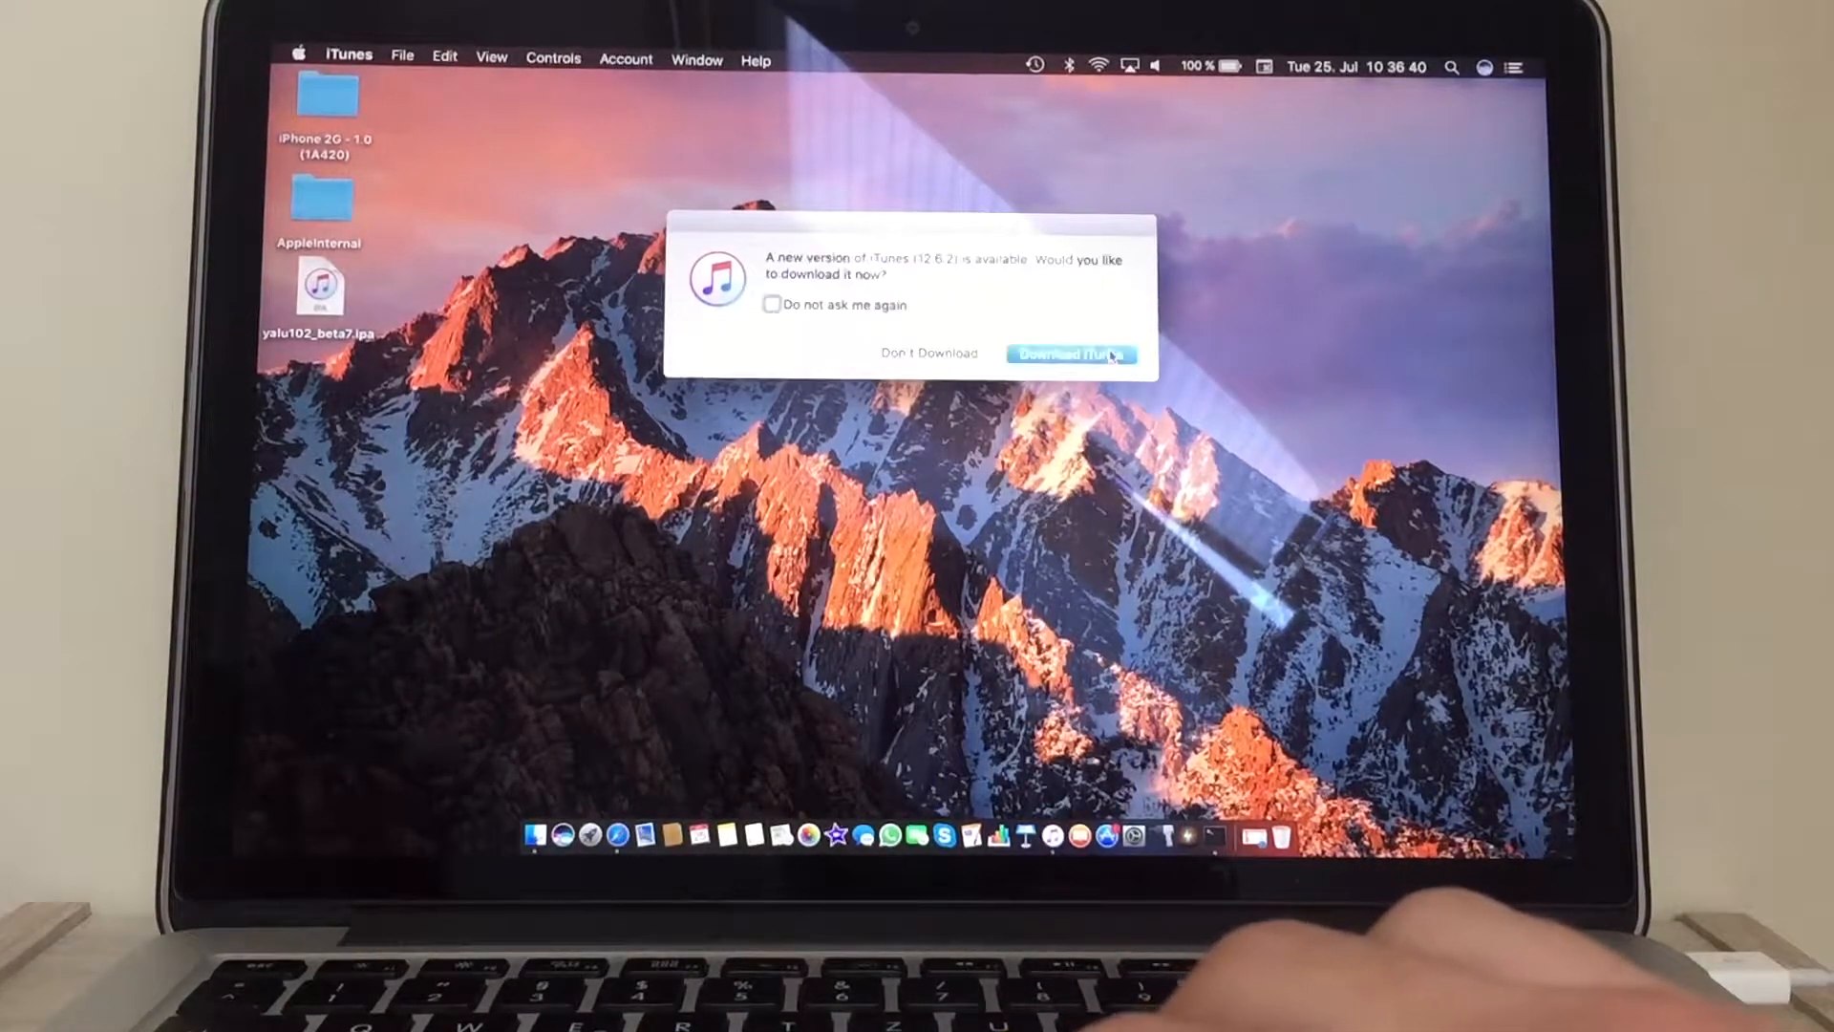
mouse_move(959, 358)
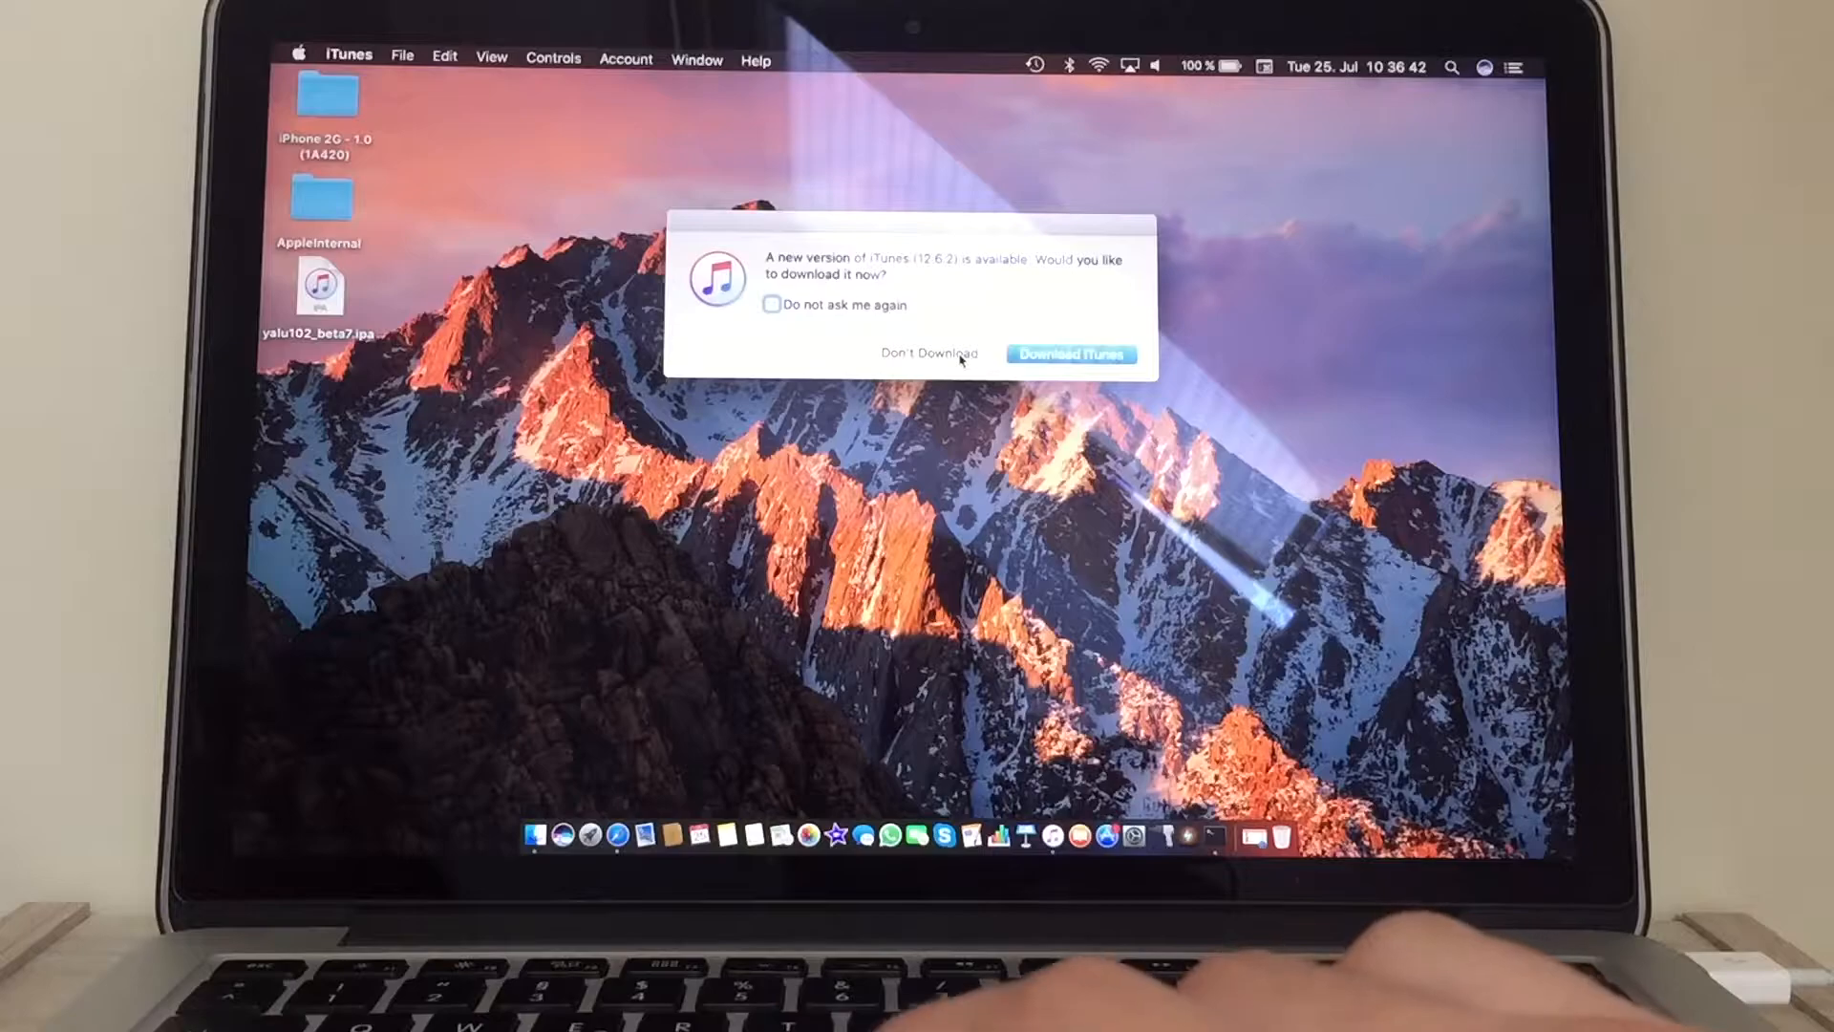
left_click(927, 353)
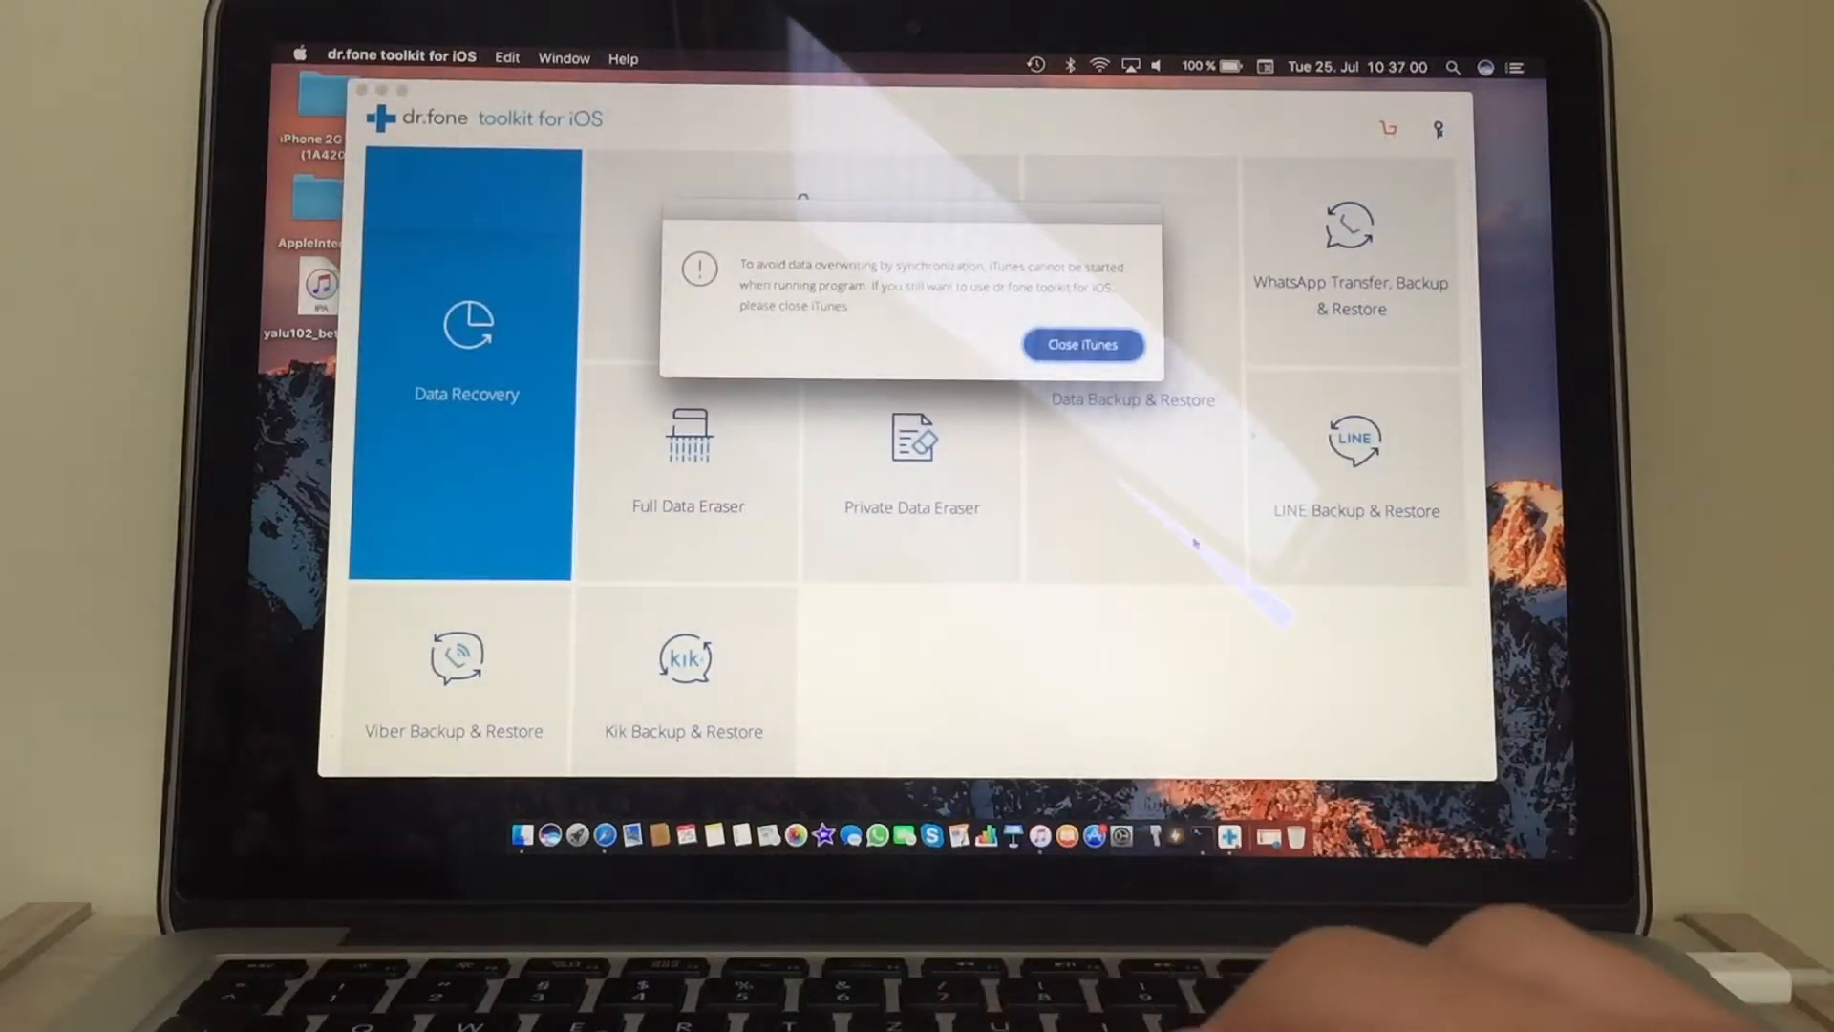
Confirm Close iTunes in dr.fone's warning so the toolkit can run.
left_click(1082, 343)
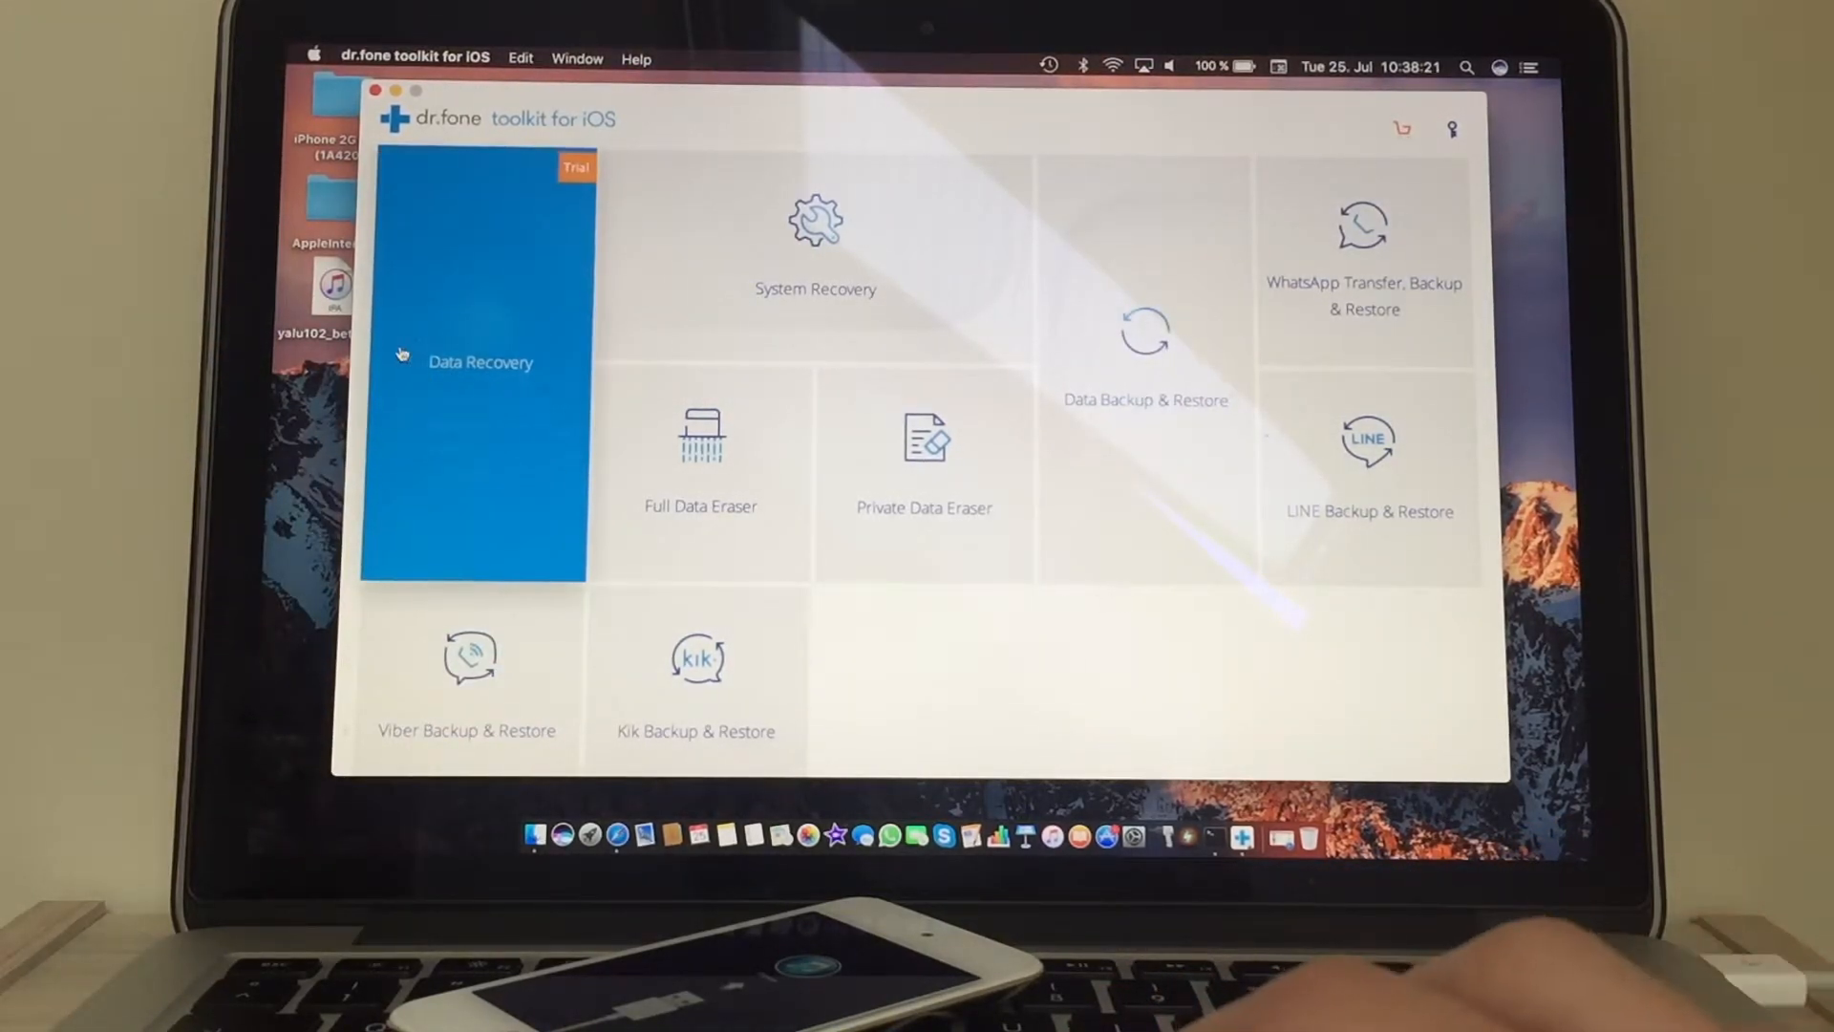
From Data Recovery, restart the iPod out of malfunctioning recovery mode.
left_click(473, 361)
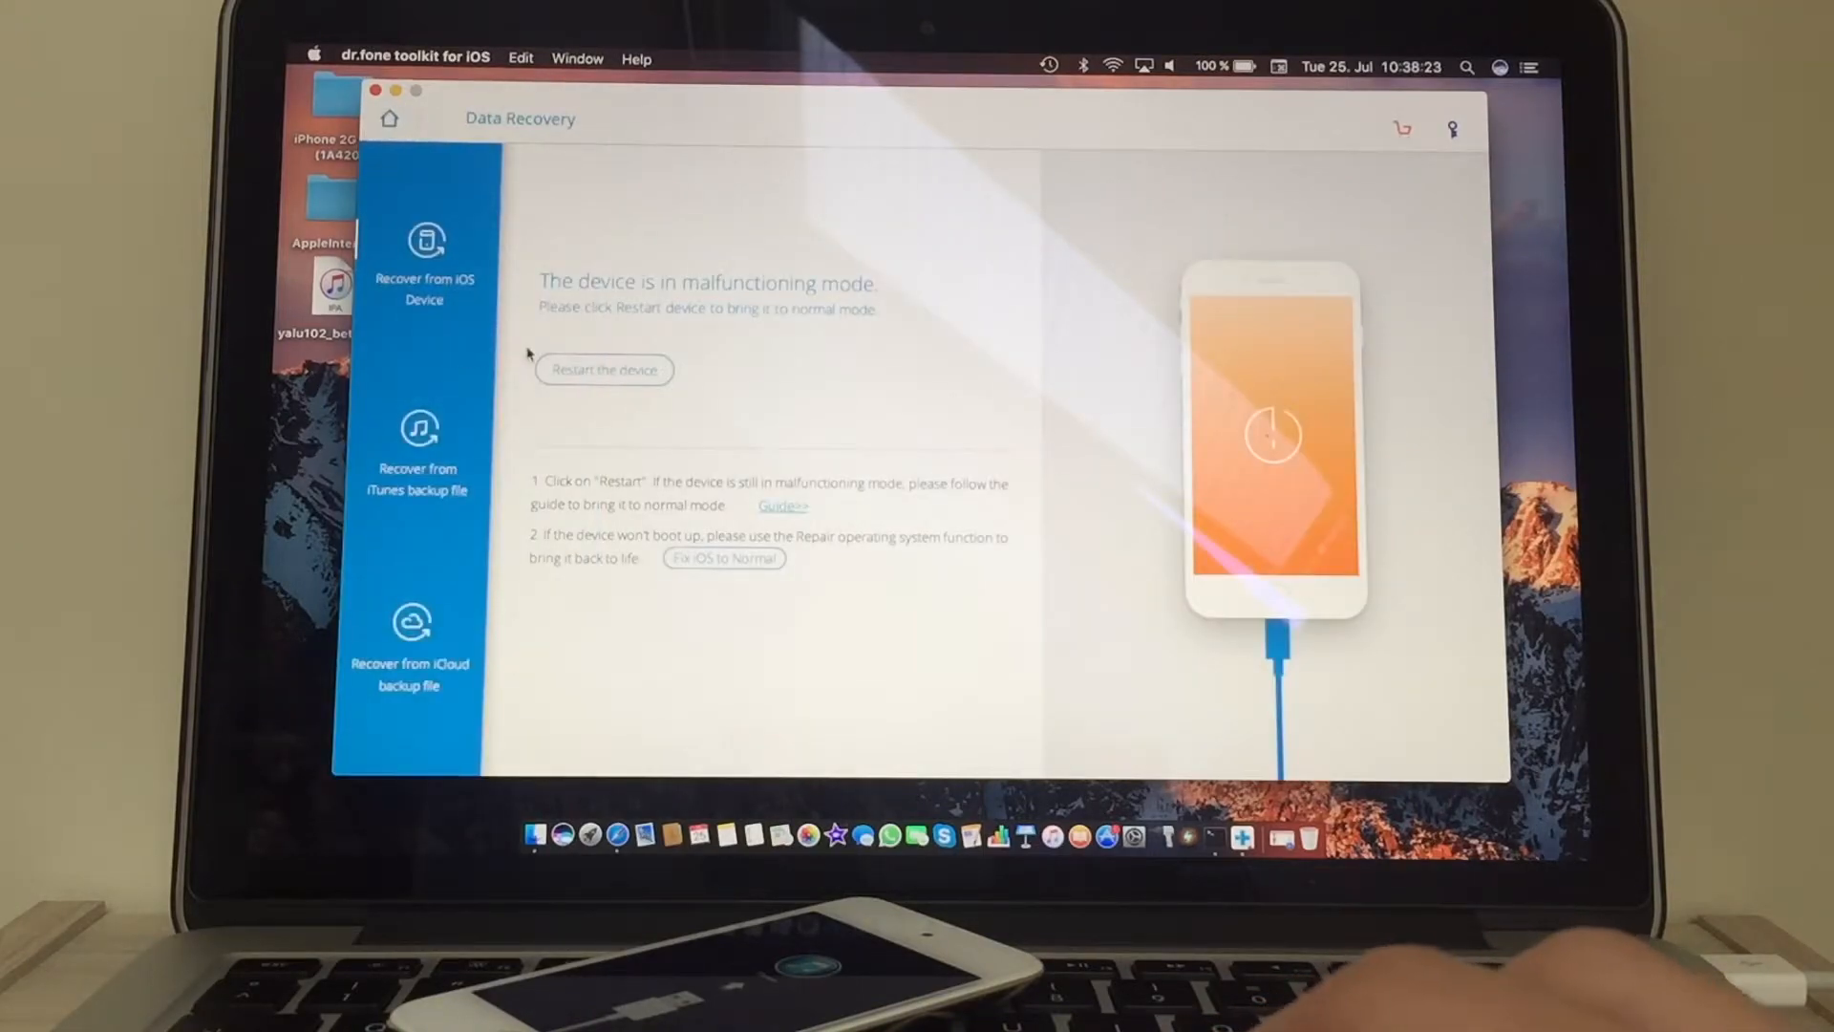
left_click(604, 369)
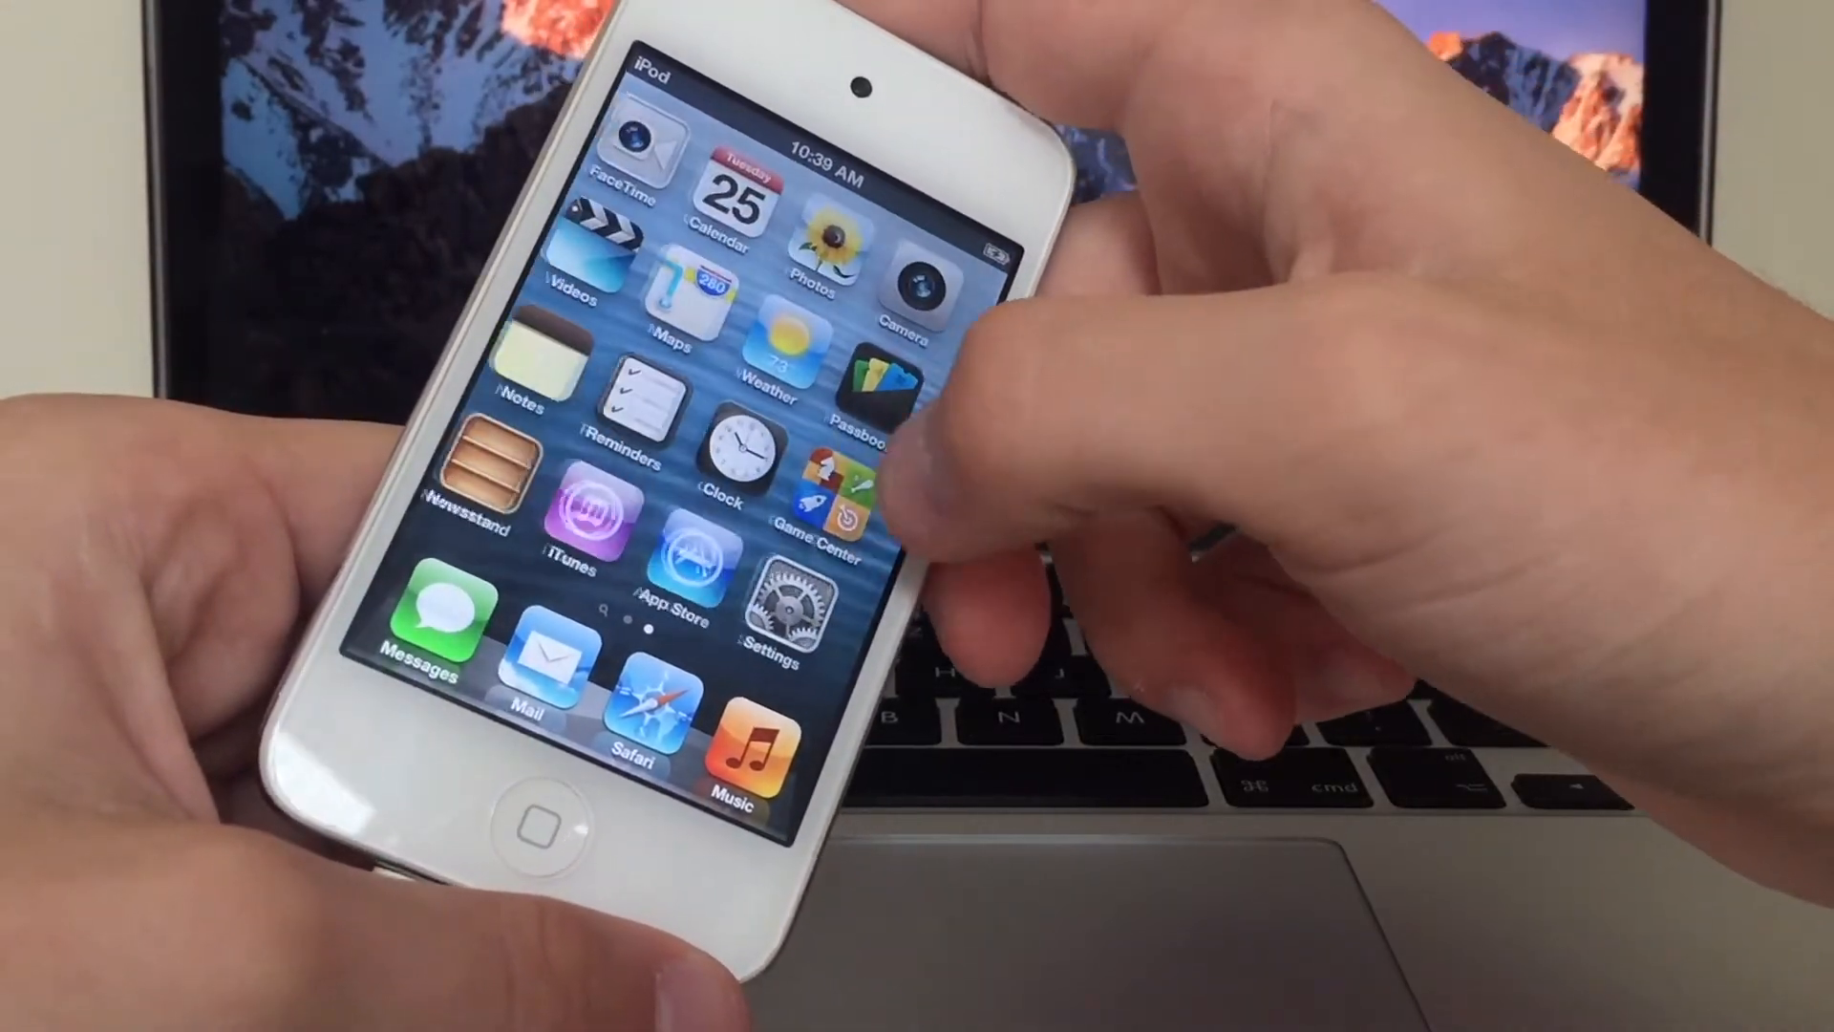
On the iPod, go to Settings > General > About to see version 6.1.6 (10B500).
left_click(779, 604)
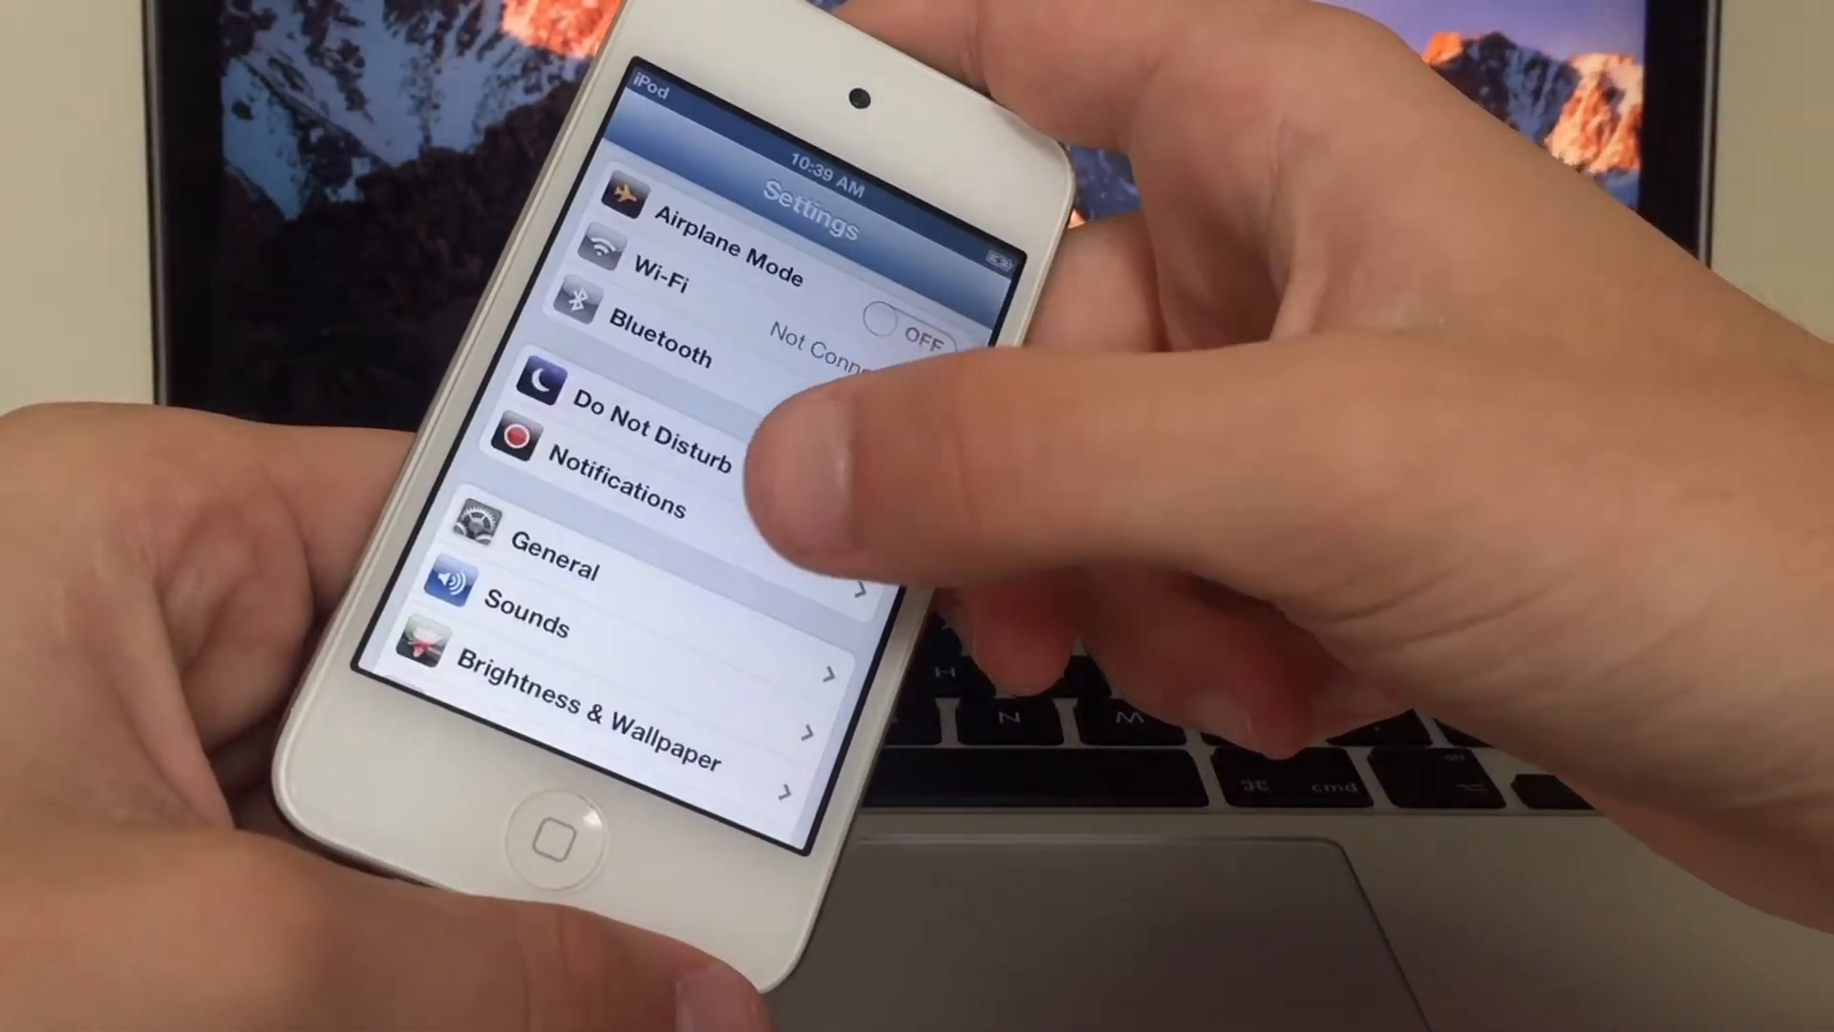
left_click(550, 572)
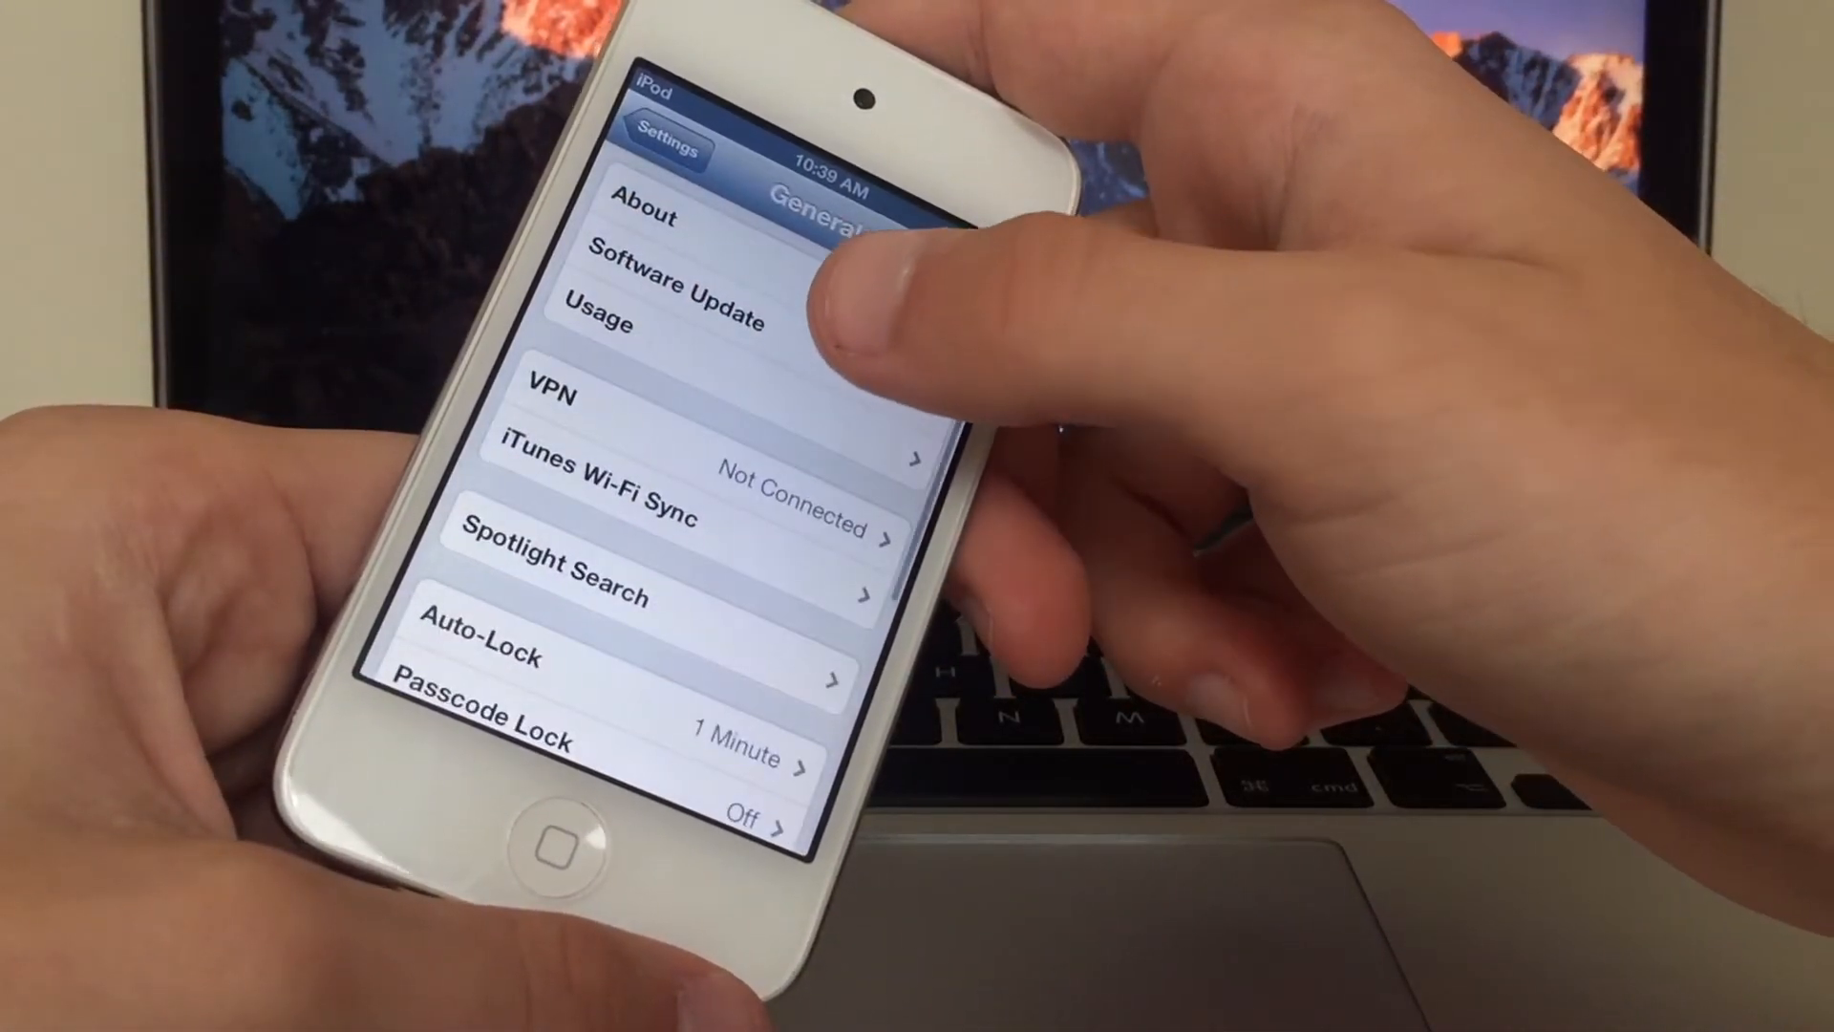
left_click(642, 221)
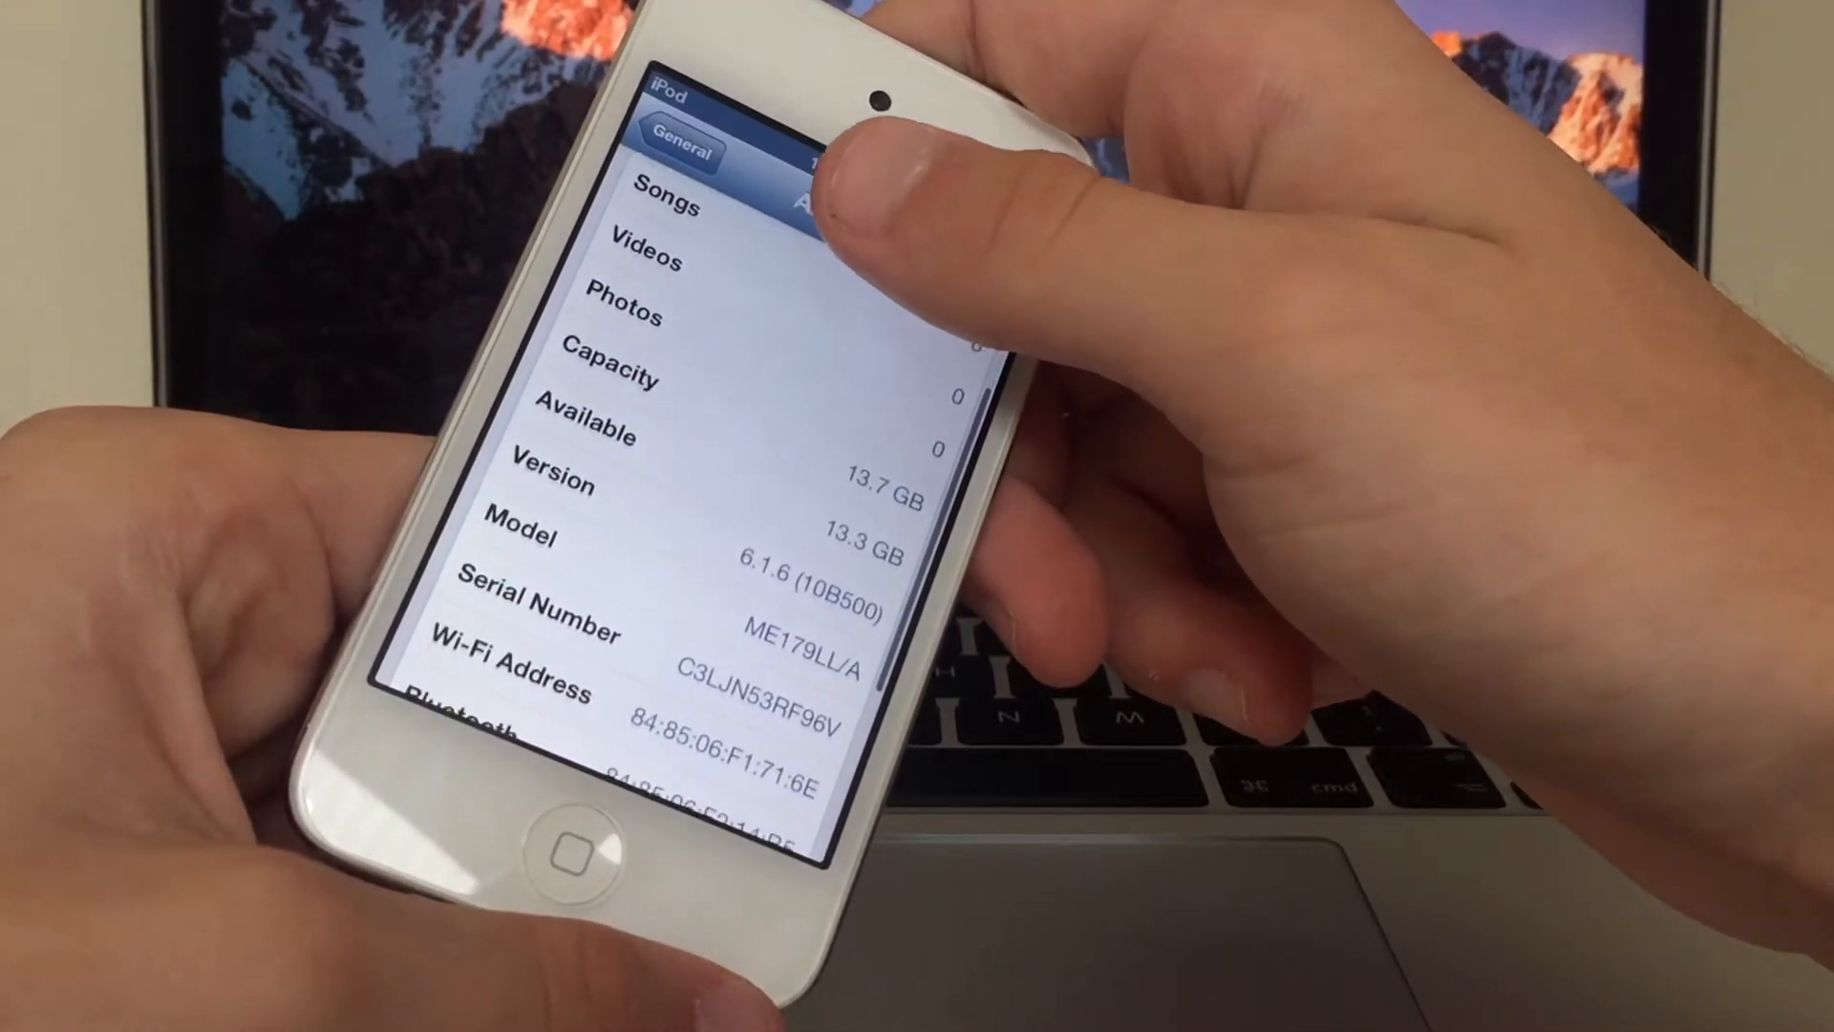